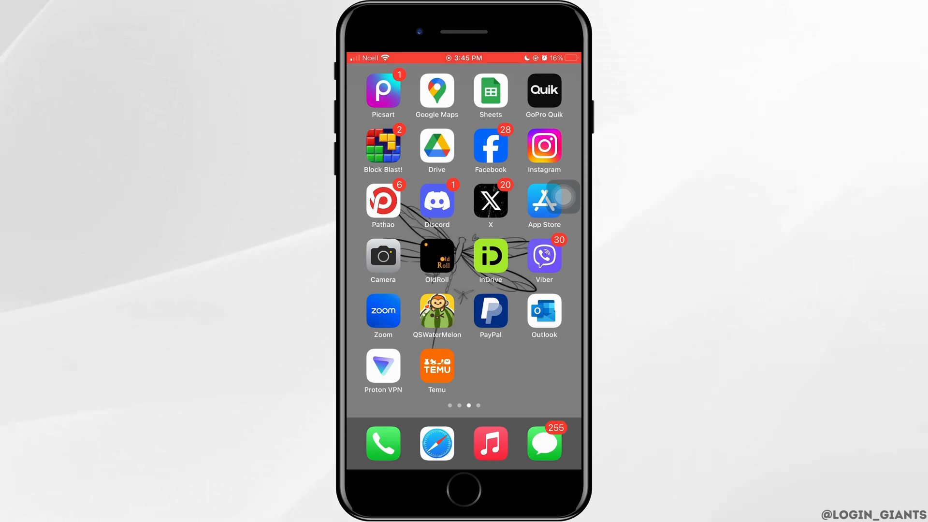
Launch Instagram from the Home Screen and show the account's own profile.
left_click(543, 145)
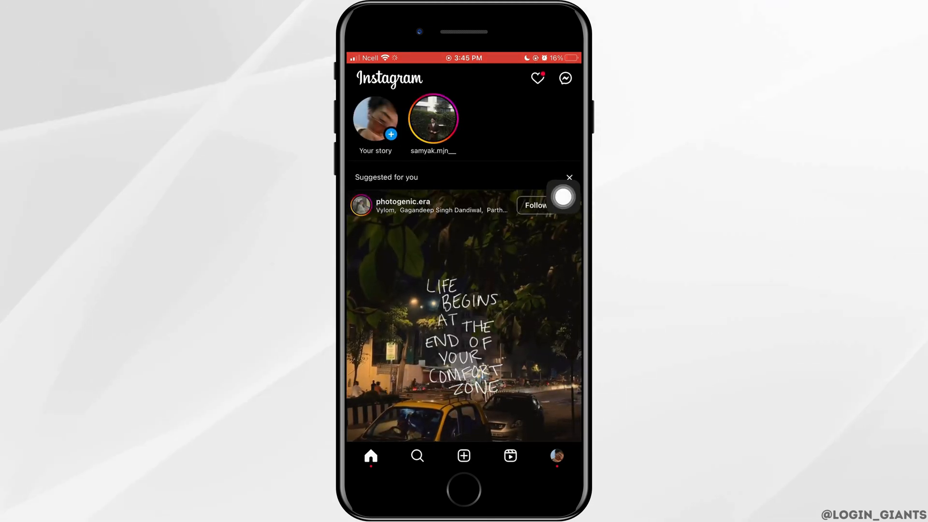
left_click(557, 456)
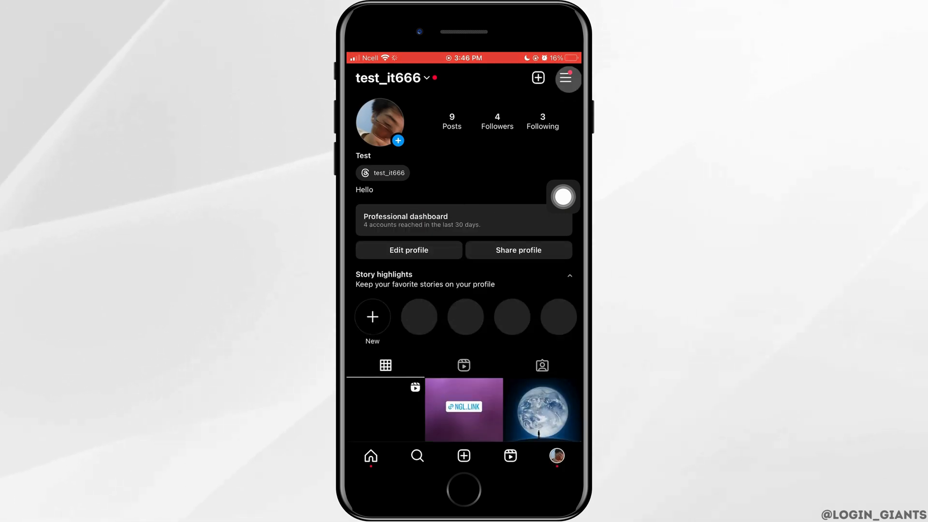
Reach Settings and privacy through the profile's top-right menu.
left_click(566, 77)
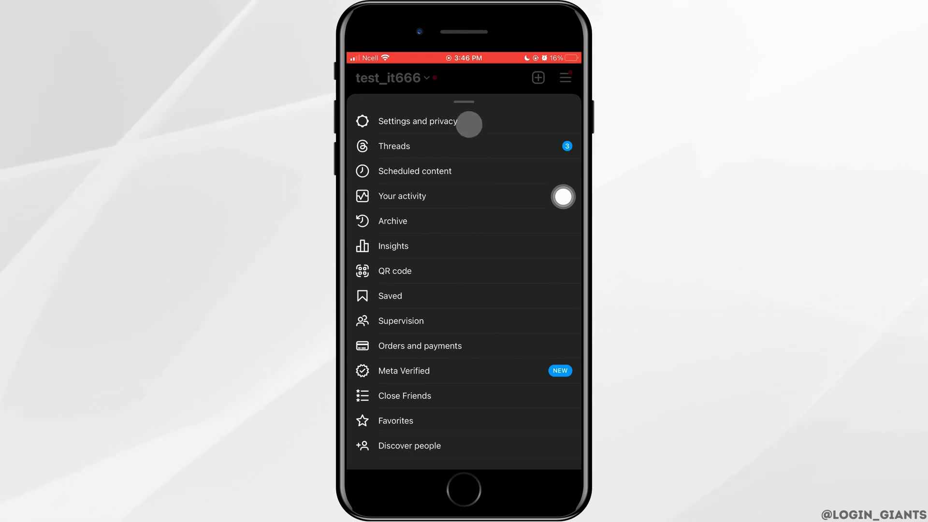
left_click(418, 121)
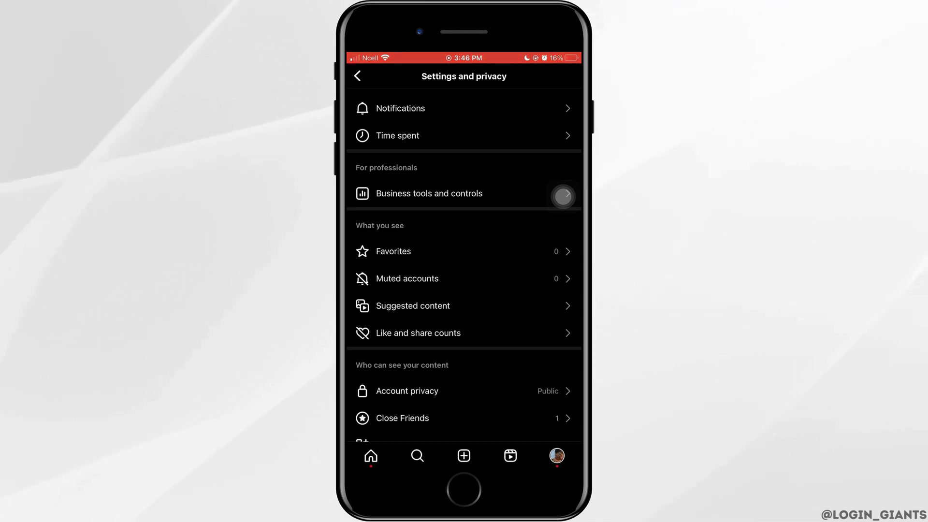
Under Business tools and controls, switch the account type to personal and confirm.
left_click(428, 193)
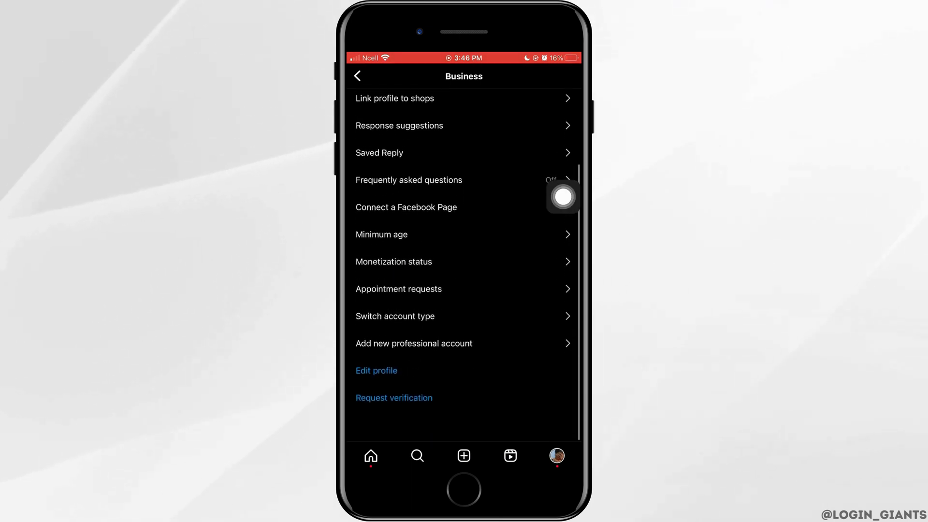
left_click(395, 317)
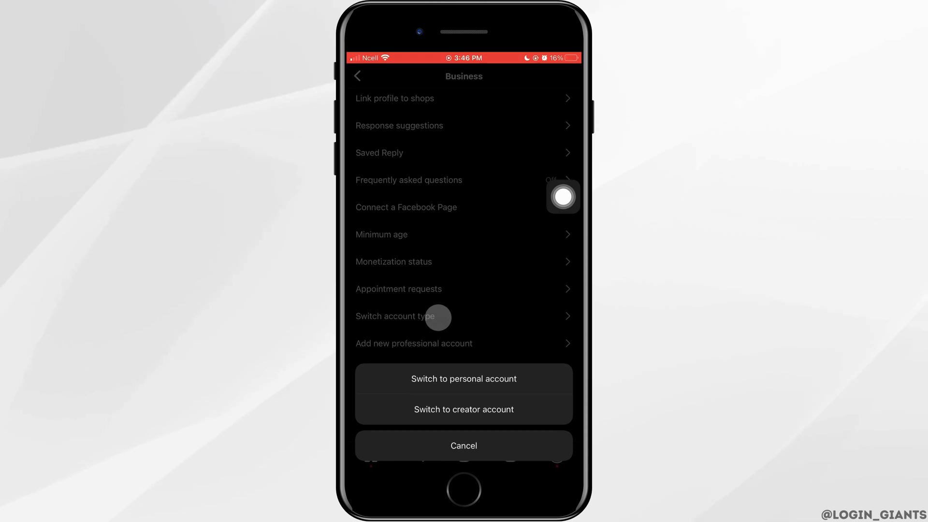
left_click(464, 379)
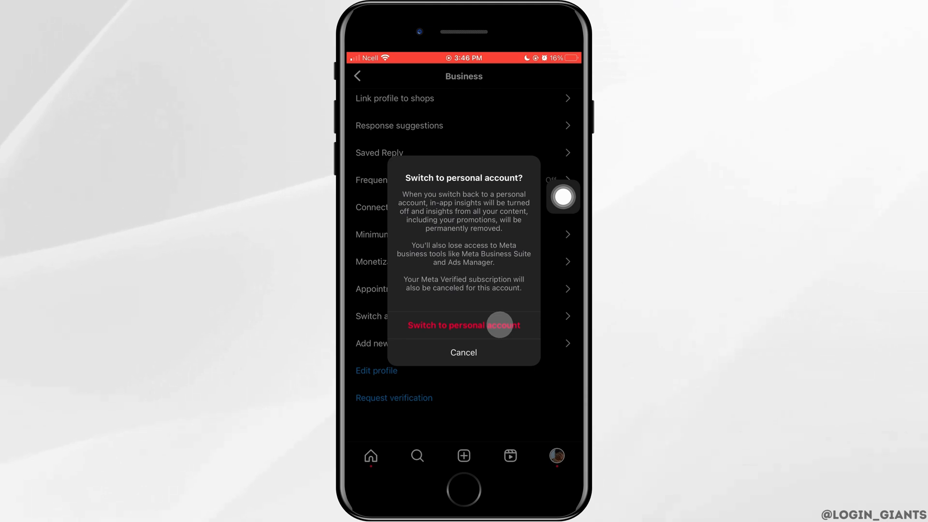
left_click(463, 352)
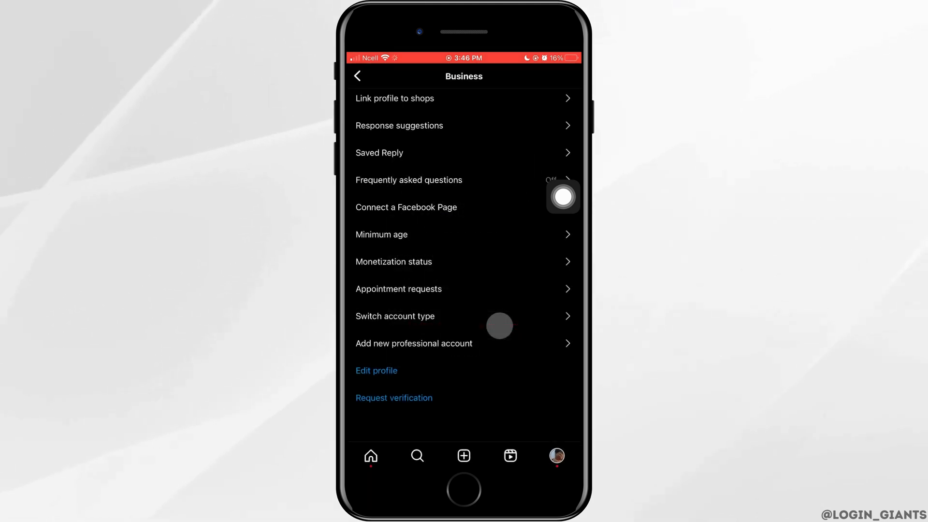
From the profile's Edit profile page, begin switching to a professional account.
left_click(357, 76)
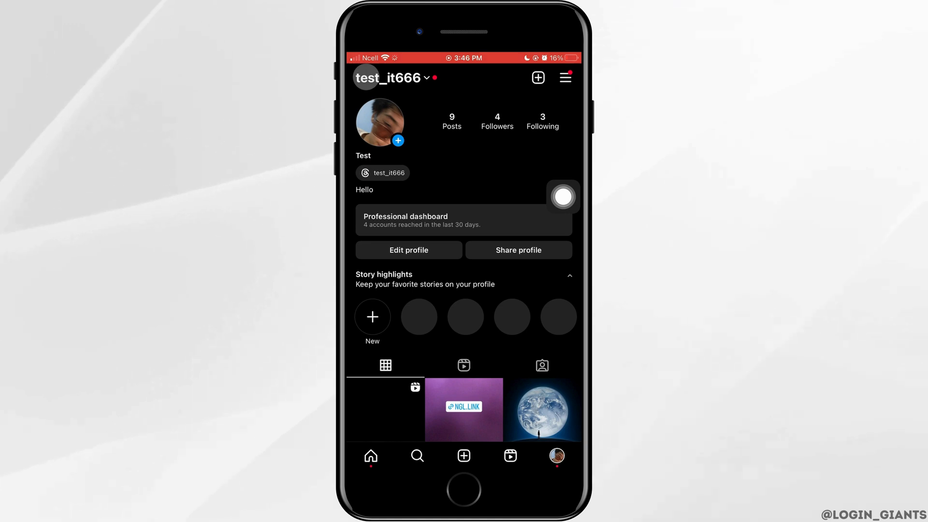
left_click(408, 250)
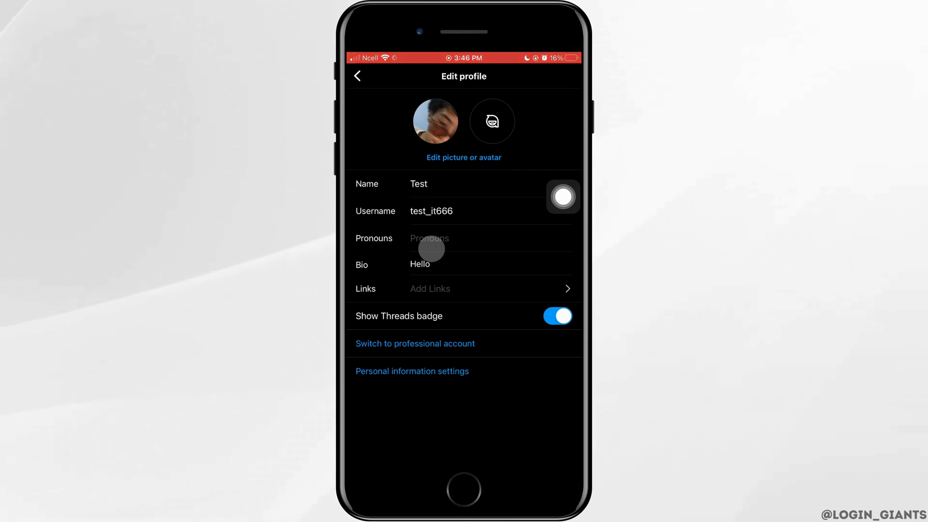
left_click(415, 343)
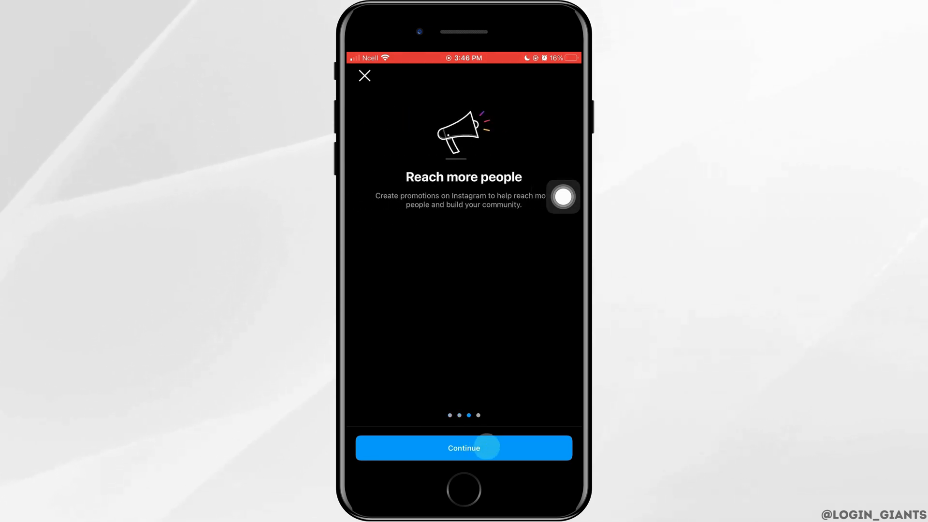
Keep the Artist category and Creator type, then accept the Accounts Center prompt.
left_click(464, 448)
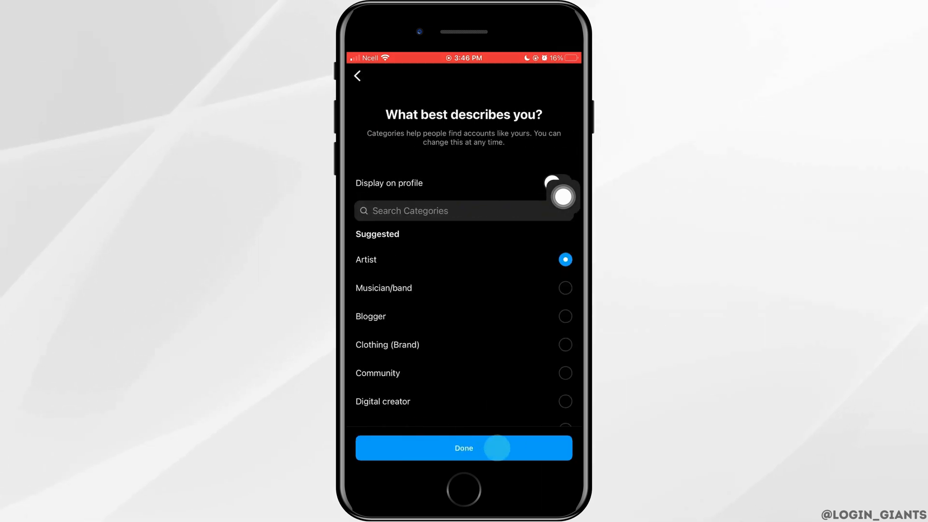
left_click(463, 448)
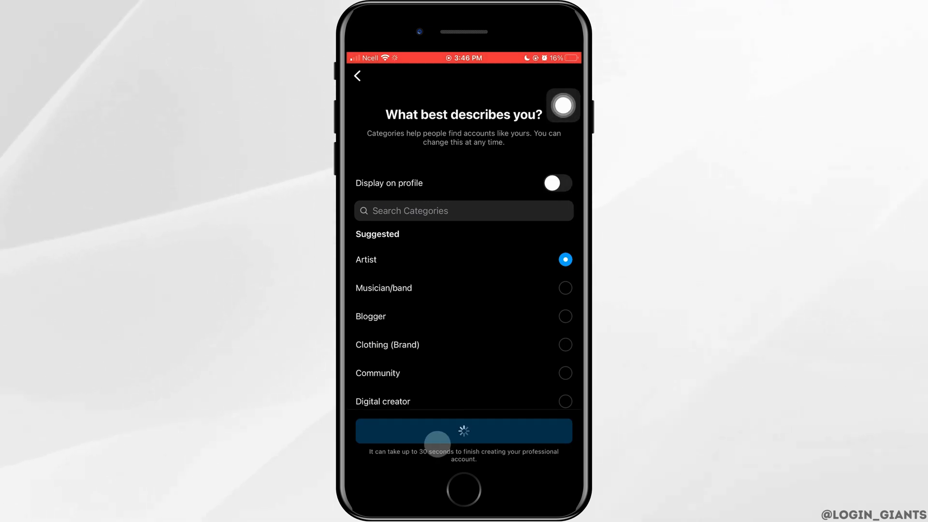
left_click(464, 430)
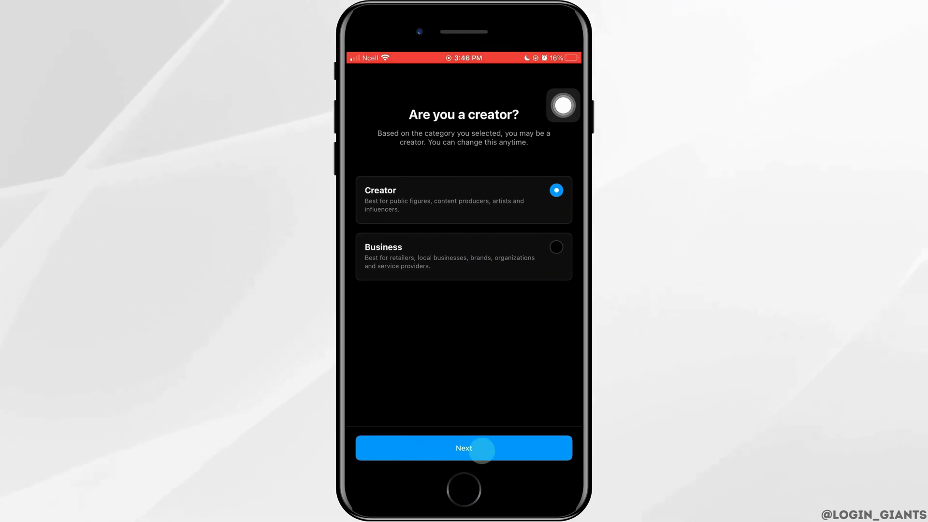
left_click(464, 447)
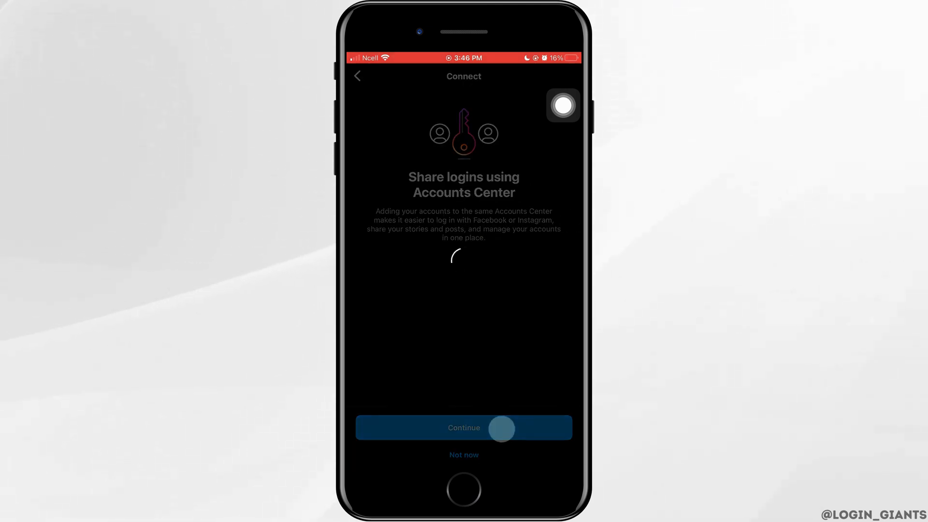
left_click(464, 427)
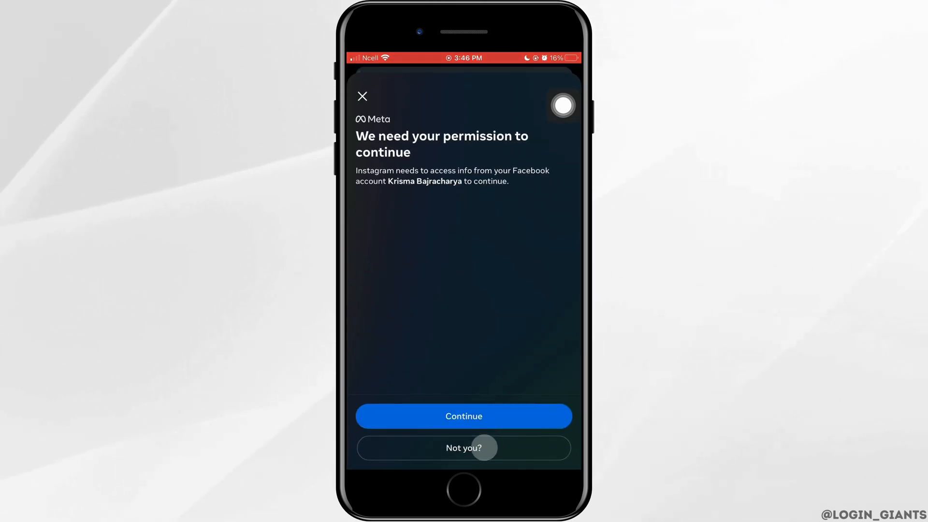
left_click(463, 416)
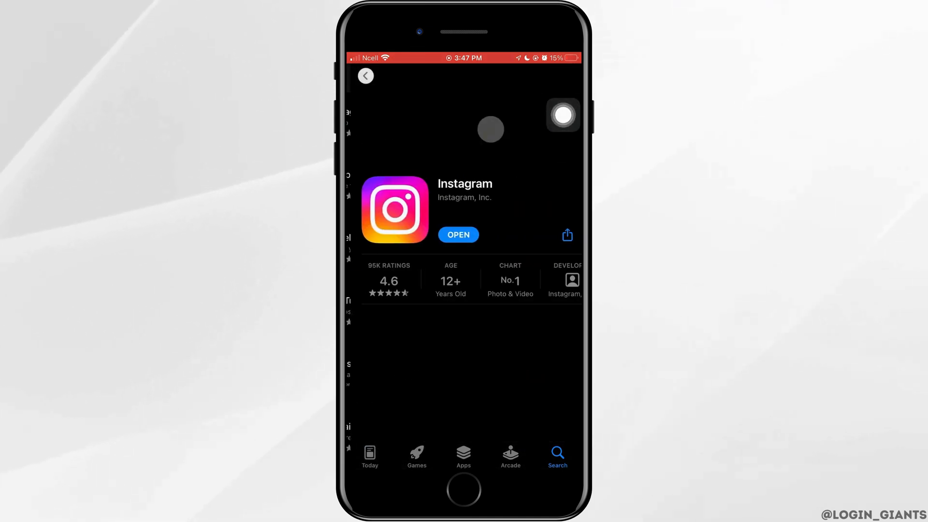
Scroll Instagram's App Store page to the version 311.0.0 What's New notes.
scroll("down", 3)
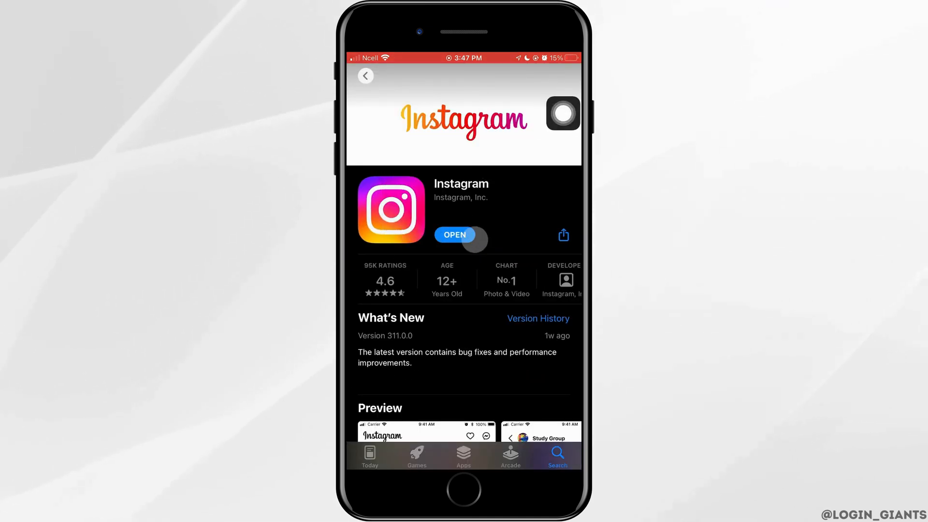